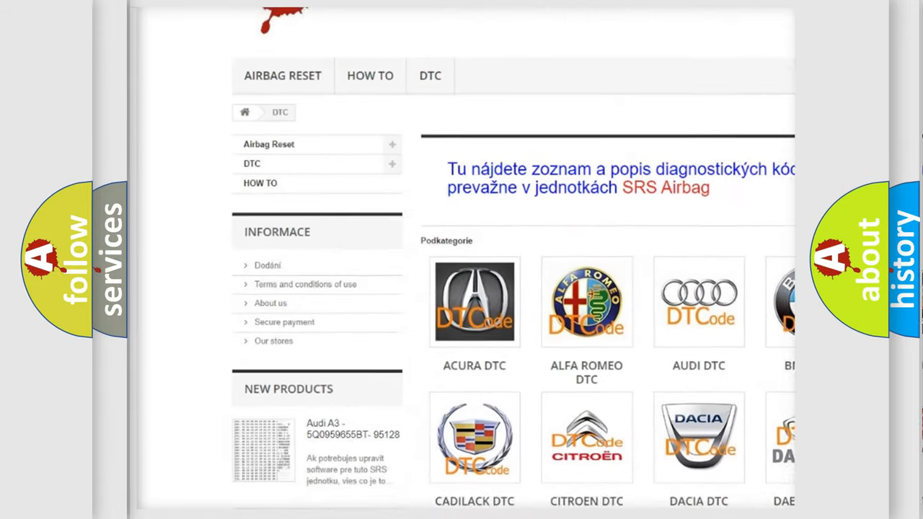
scroll("down", 3)
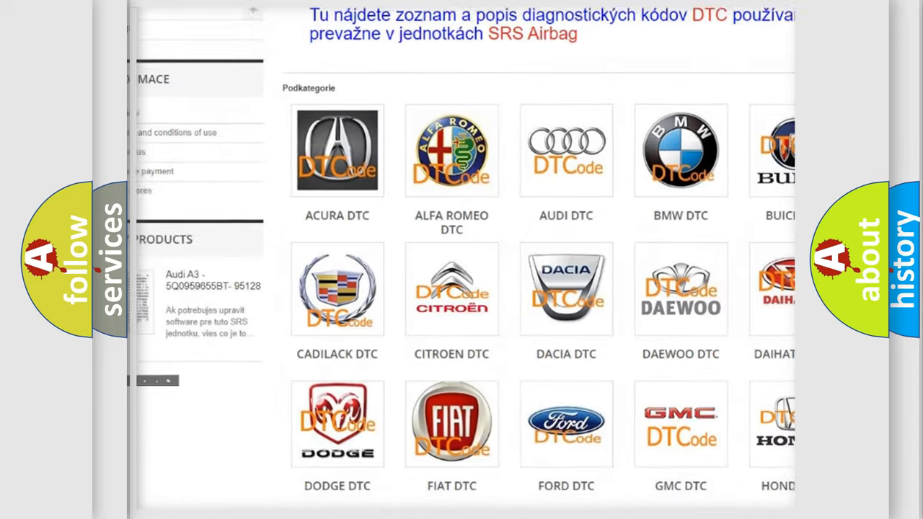
scroll("down", 3)
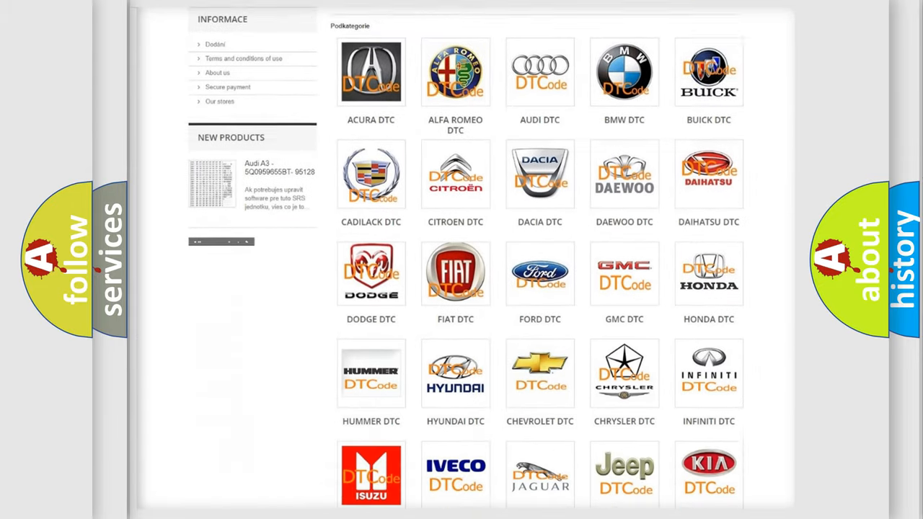
scroll("down", 3)
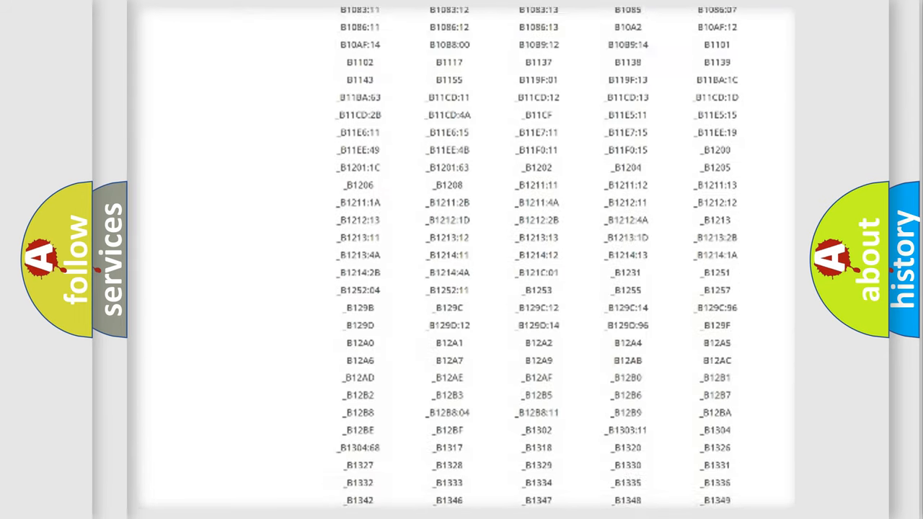
scroll("down", 3)
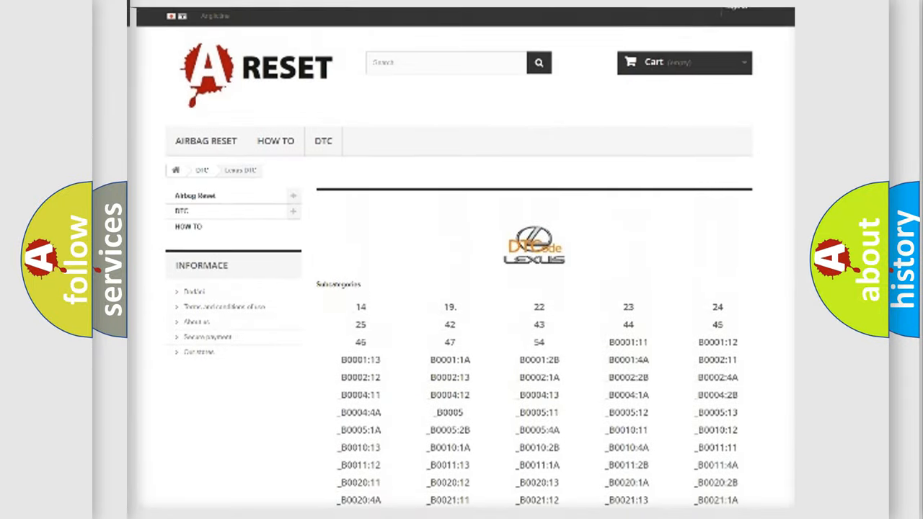
scroll("up", 3)
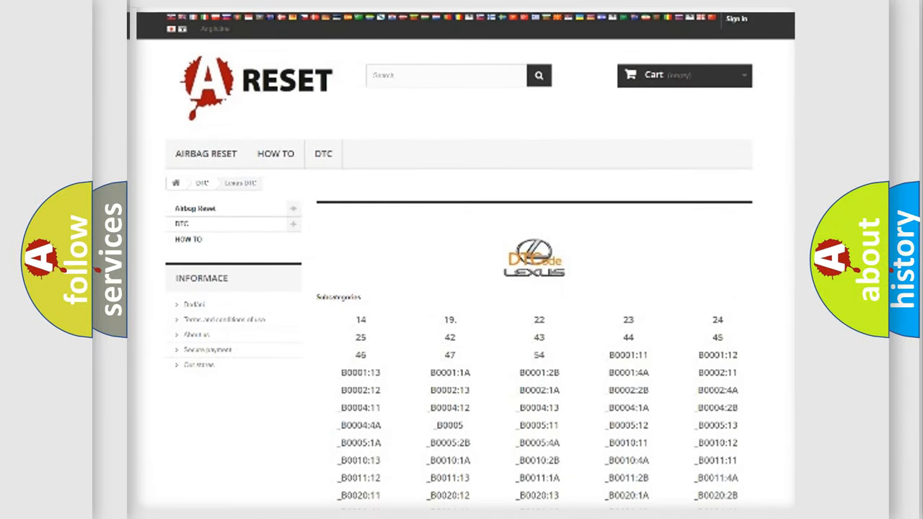